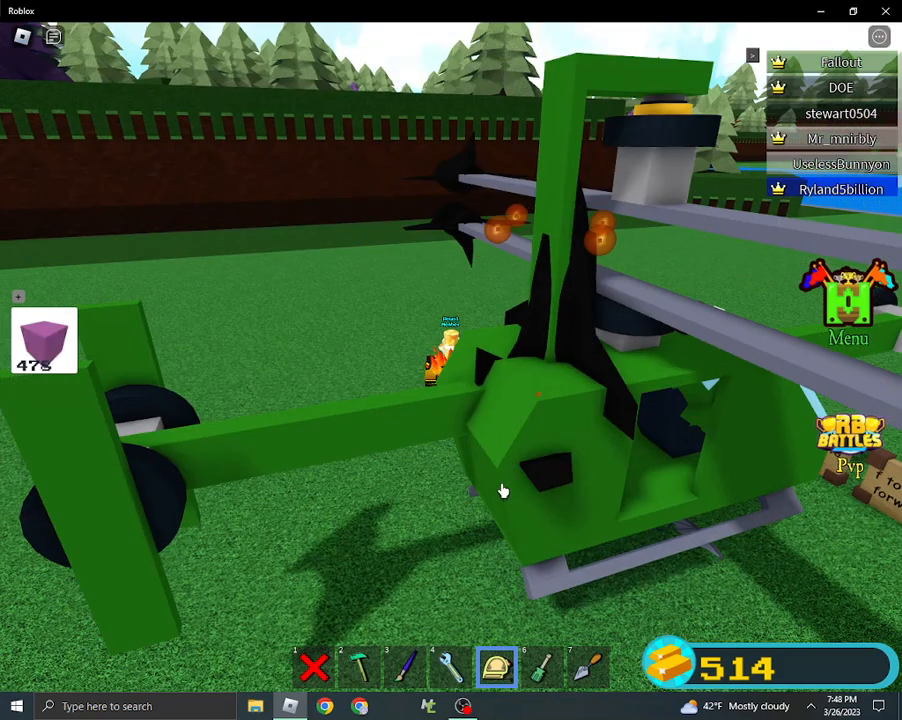
- Place the first pink block of the new helicopter body beside the green helicopter
{"action": "left_click", "coordinate": [356, 668]}
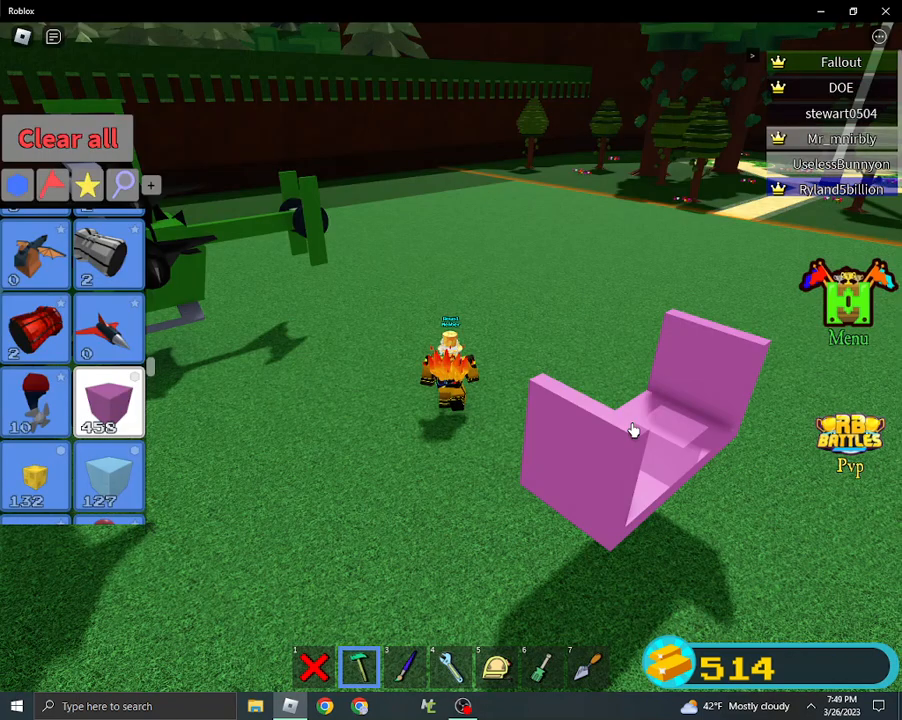
- Add pink wall blocks and a resized block to close the cabin and form long side beams
{"action": "left_click", "coordinate": [496, 668]}
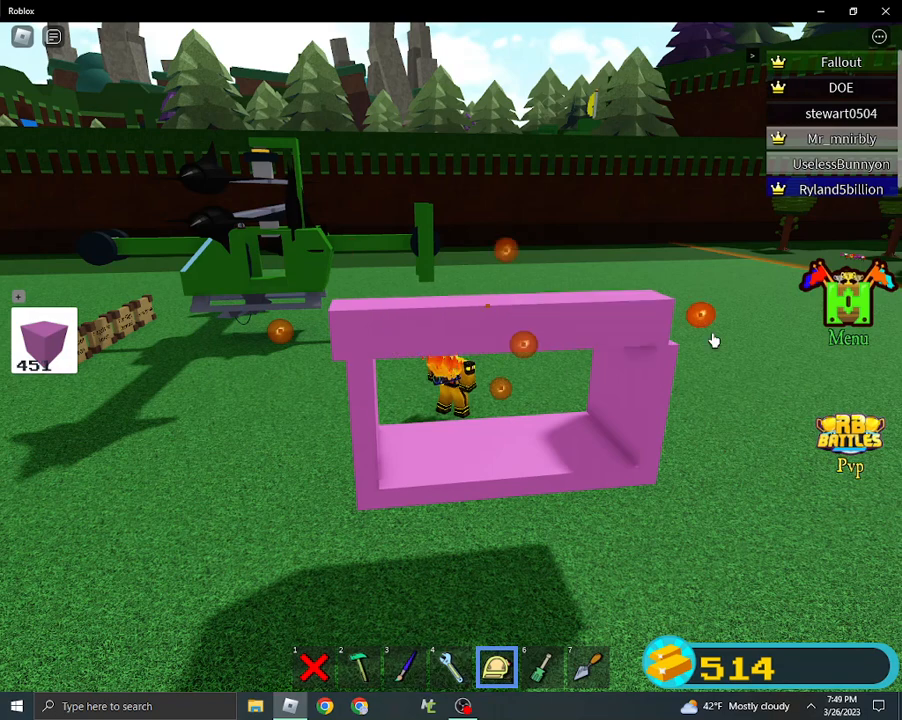
{"action": "left_click", "coordinate": [358, 668]}
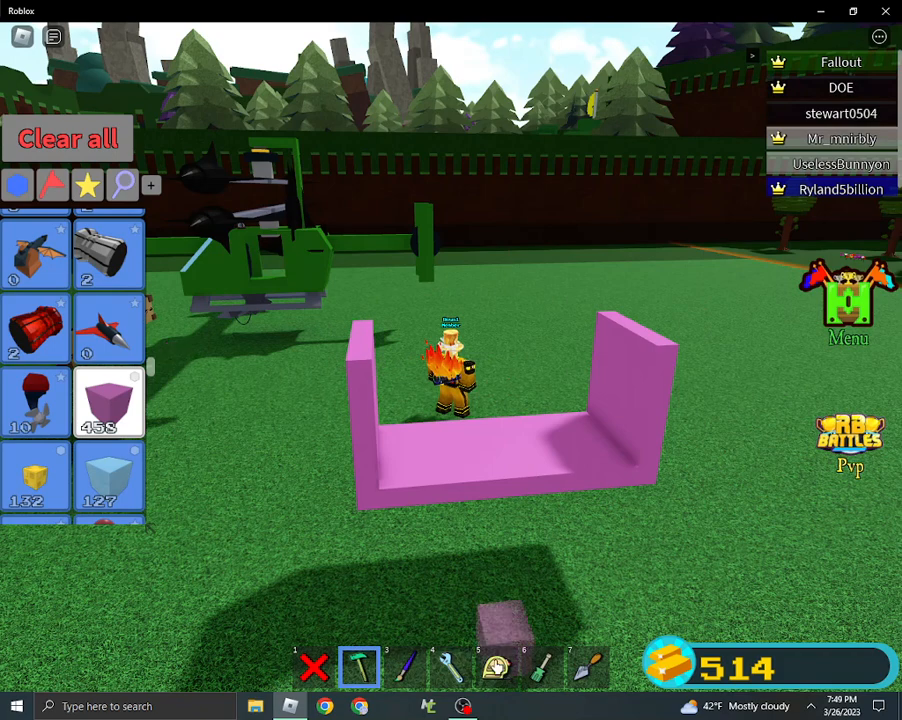
{"action": "left_click", "coordinate": [496, 666]}
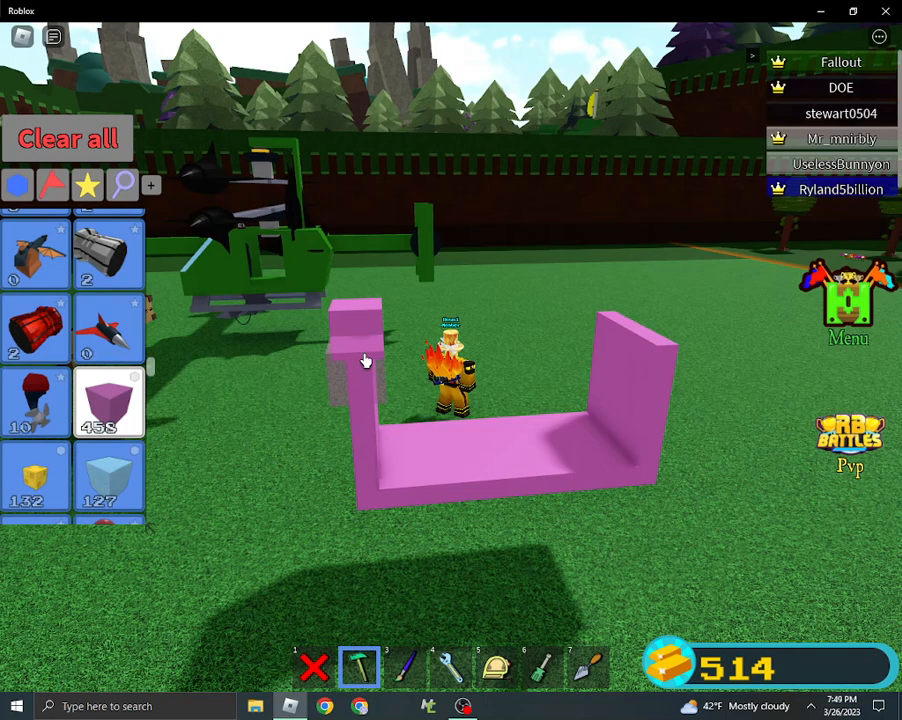
{"action": "left_click", "coordinate": [496, 668]}
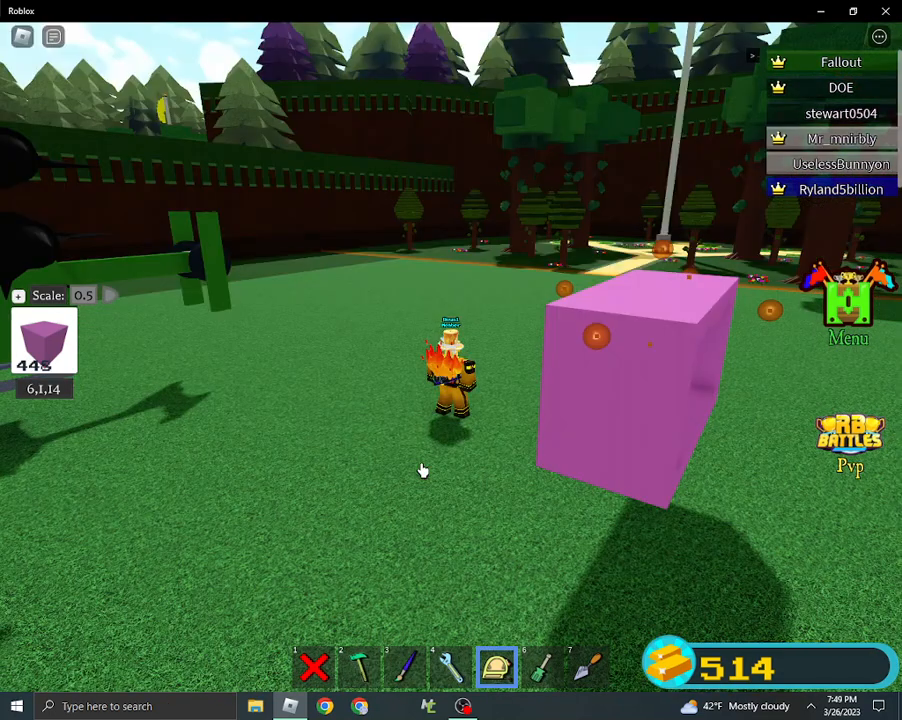
{"action": "left_click", "coordinate": [358, 668]}
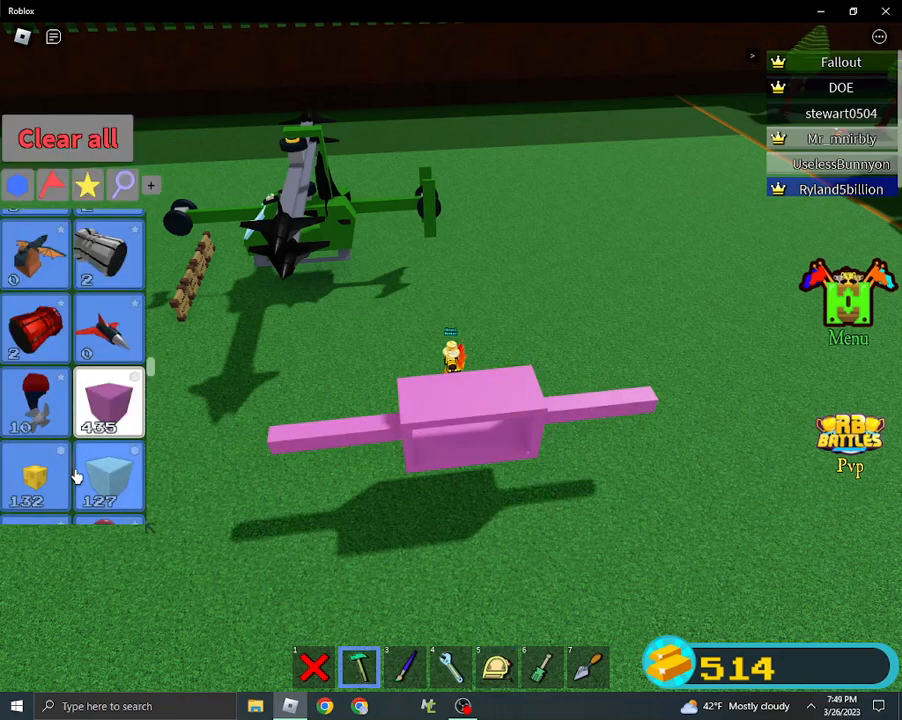
- Place the pilot seat inside the pink cabin and a round part on its roof
{"action": "scroll", "scroll_direction": "down", "scroll_amount": 3}
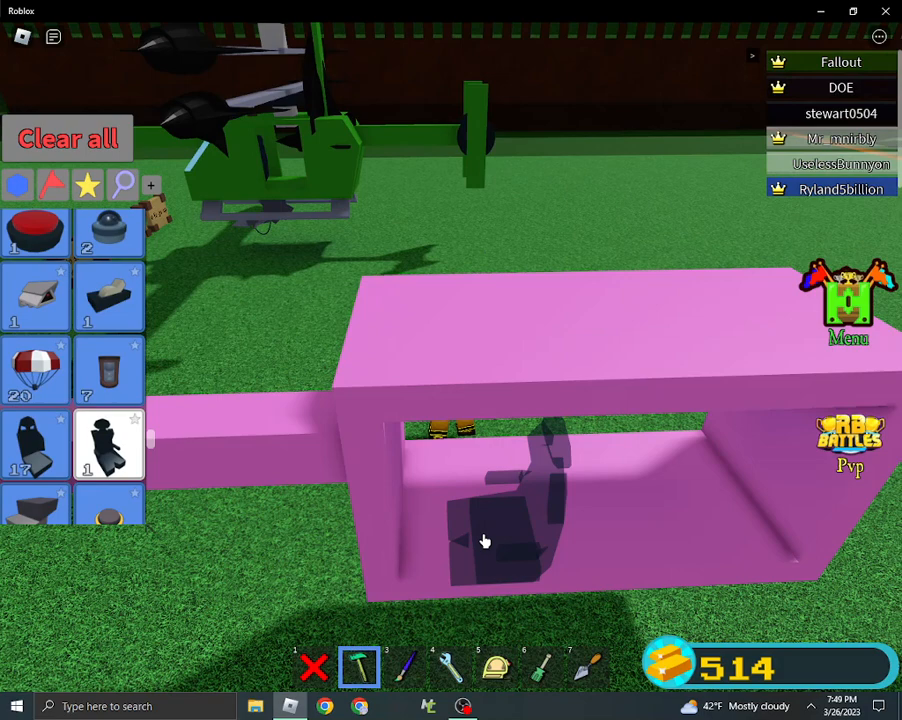
{"action": "left_click", "coordinate": [484, 540]}
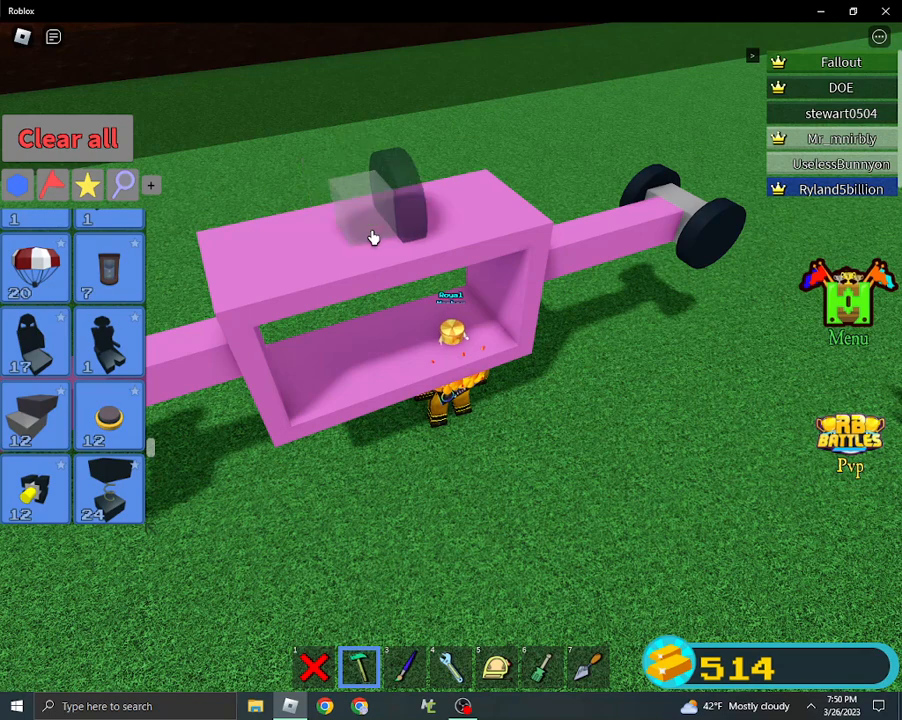
{"action": "left_click", "coordinate": [588, 668]}
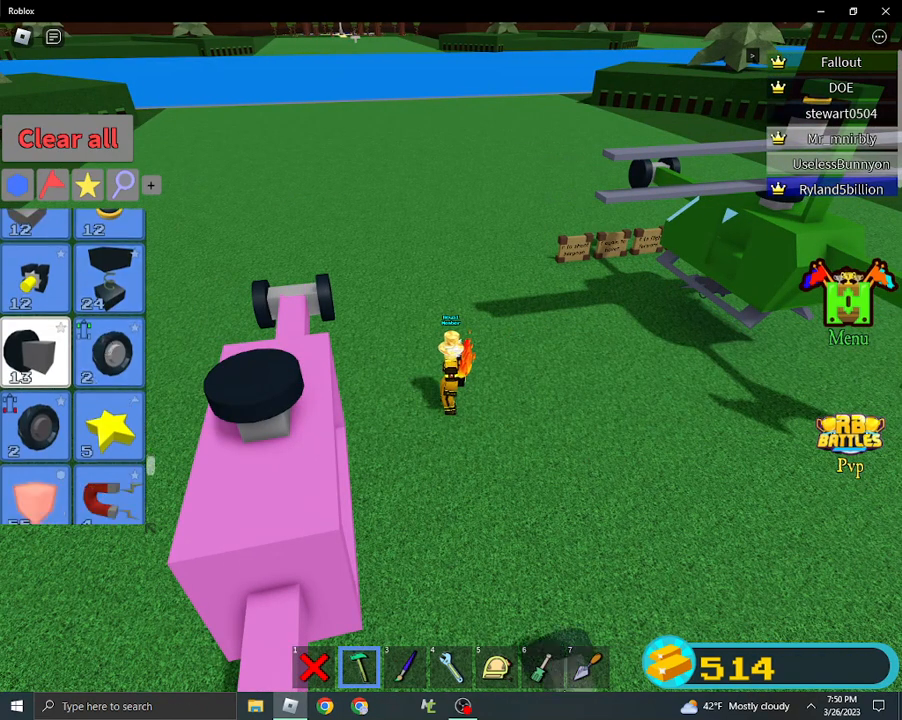
- Add a round hub on top and lay thin pink blocks across it as rotor blades
{"action": "left_click", "coordinate": [588, 668]}
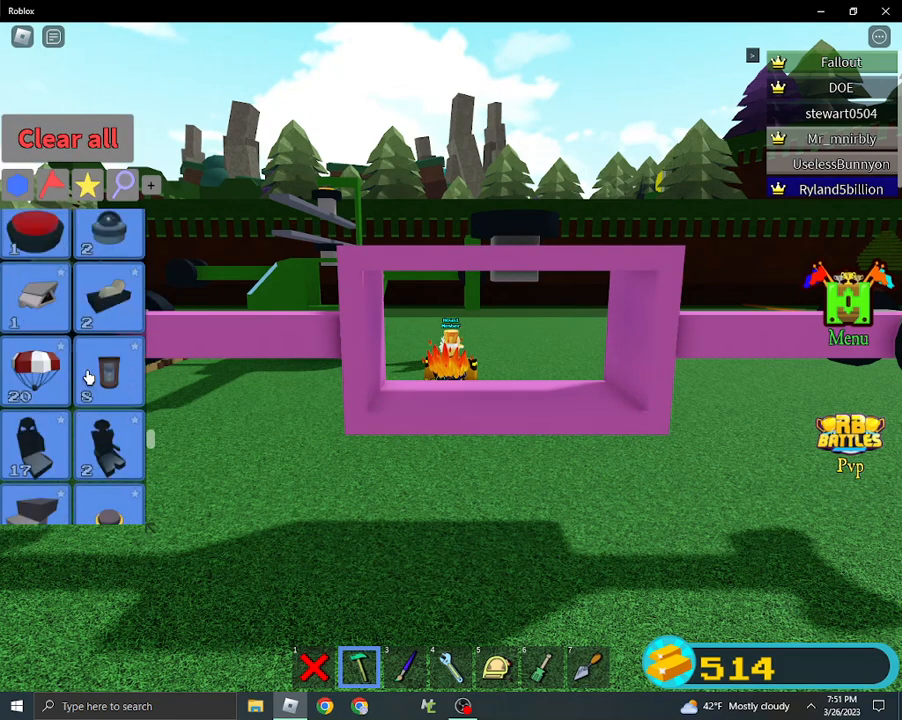
{"action": "scroll", "scroll_direction": "down", "scroll_amount": 3}
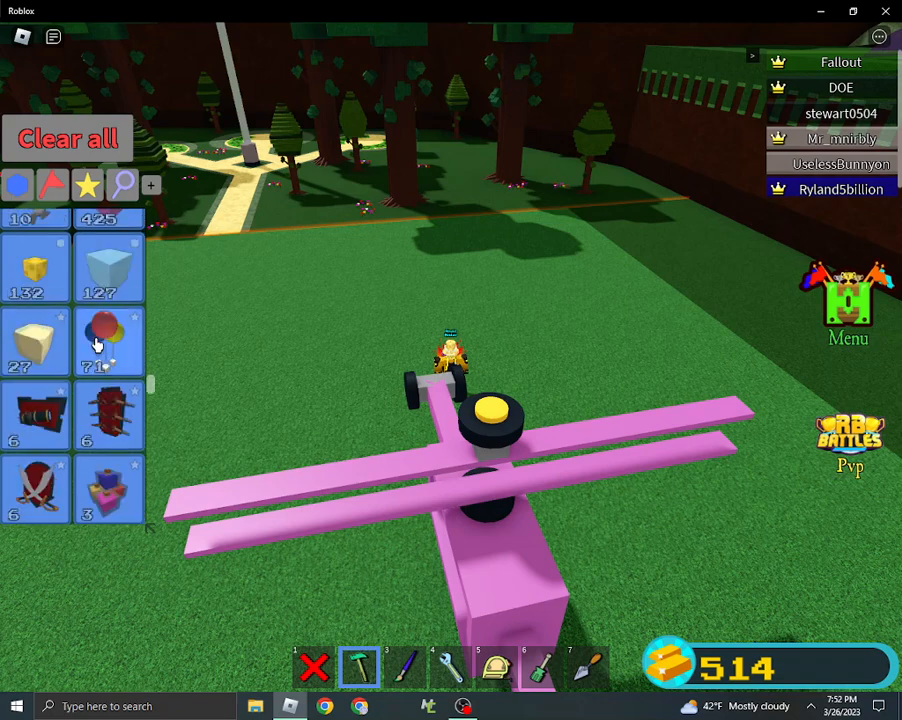
- Stack pink blocks onto the tall column and top beam of the frame
{"action": "left_click", "coordinate": [540, 668]}
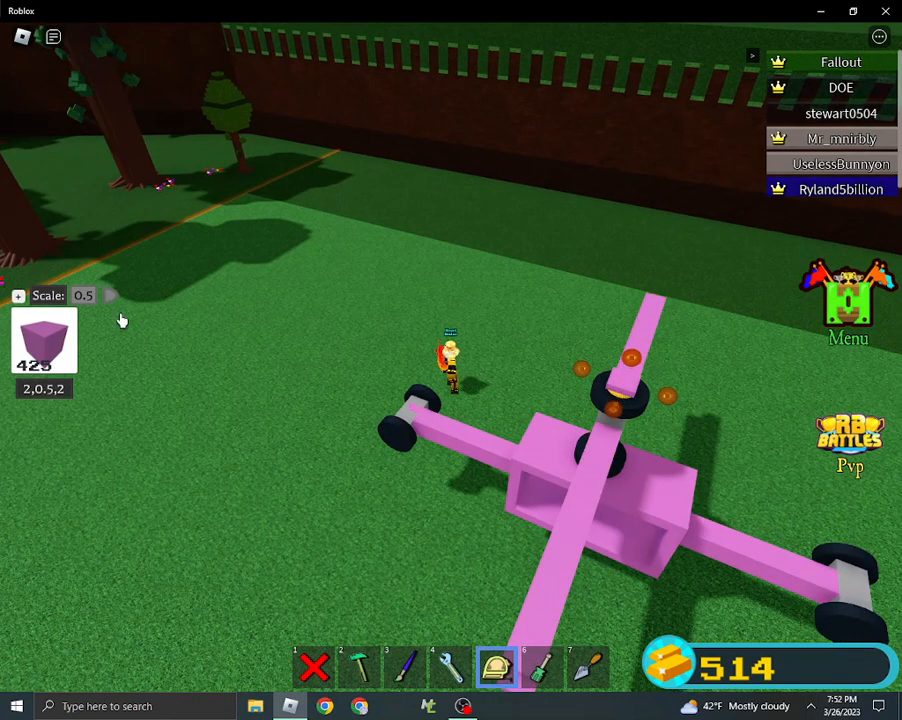
{"action": "mouse_move", "coordinate": [580, 376]}
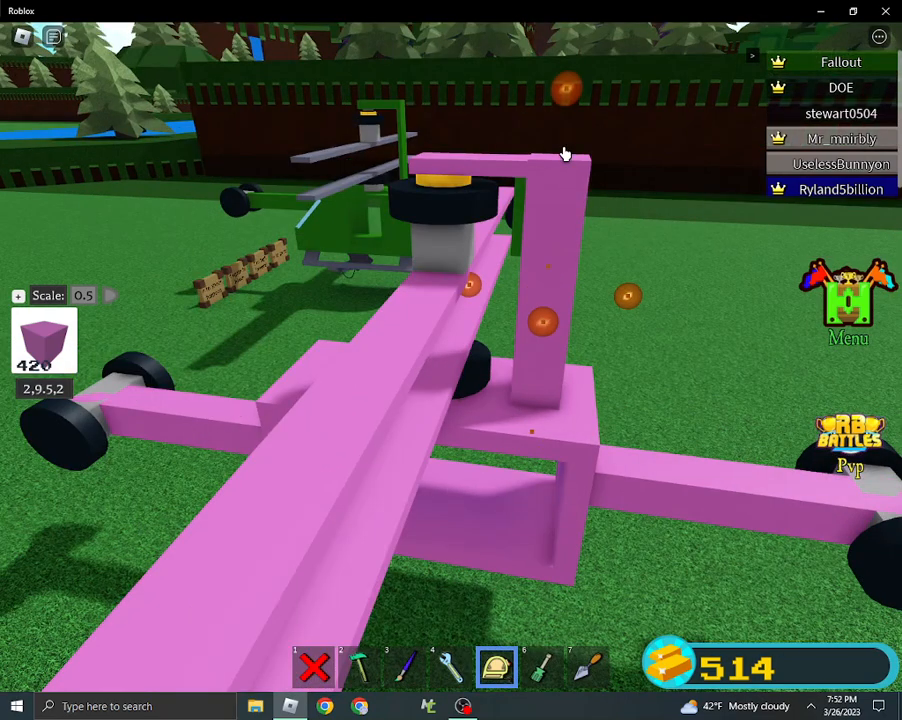
{"action": "left_click", "coordinate": [358, 668]}
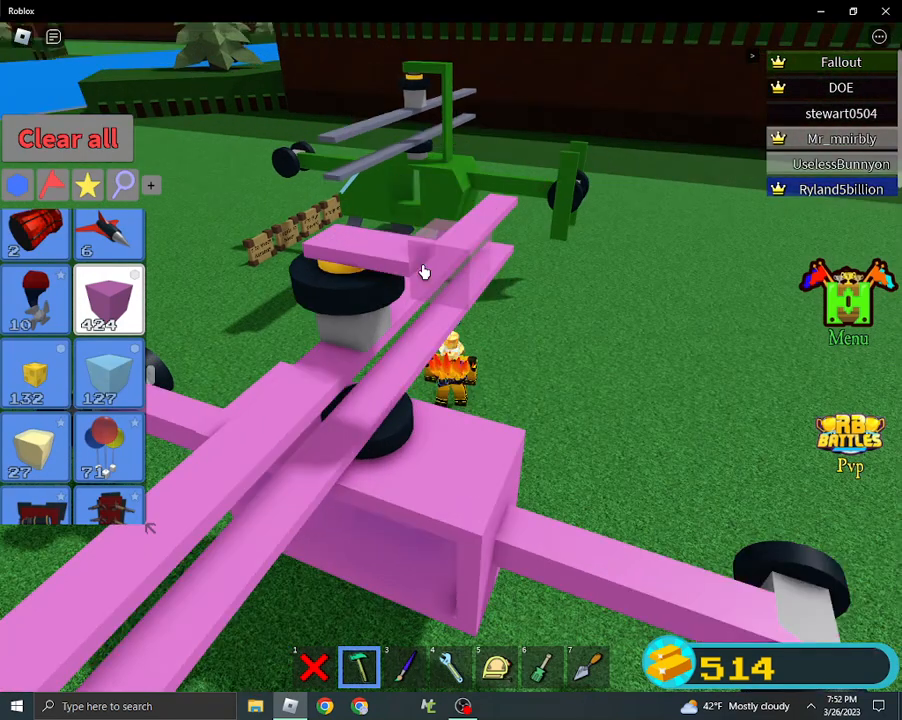
{"action": "left_click", "coordinate": [496, 668]}
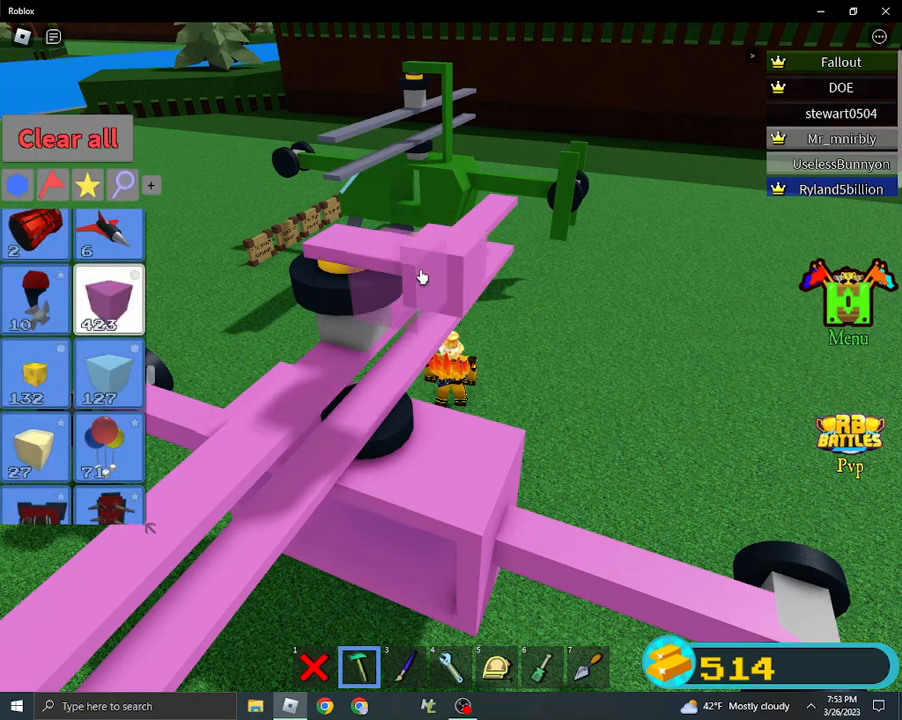
{"action": "left_click", "coordinate": [420, 276]}
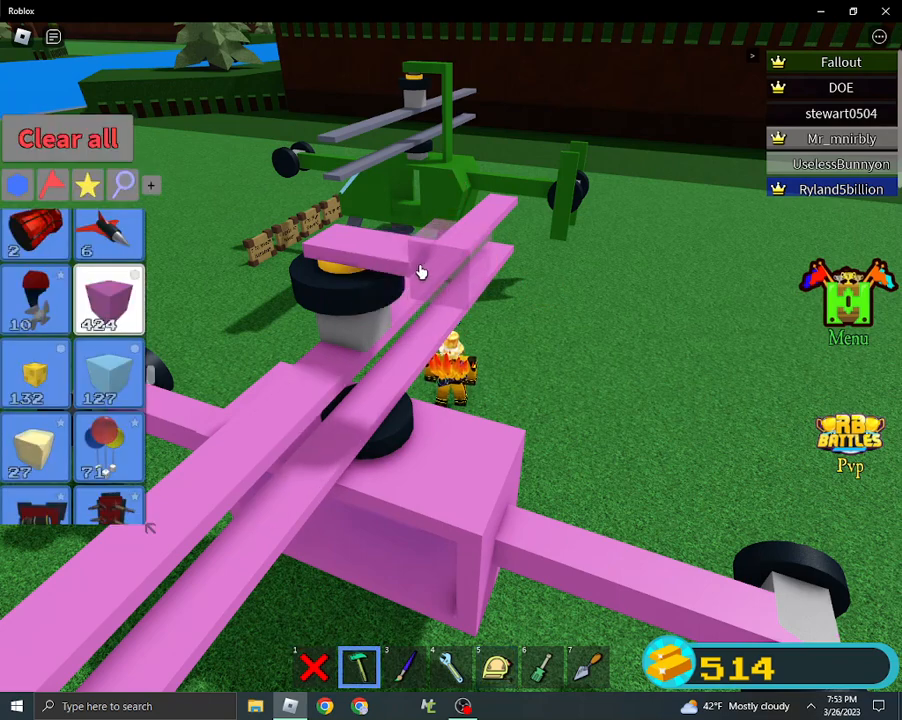
- Scale the body block and tall pink block to sizes such as 0.5, 9, 2
{"action": "left_click", "coordinate": [496, 668]}
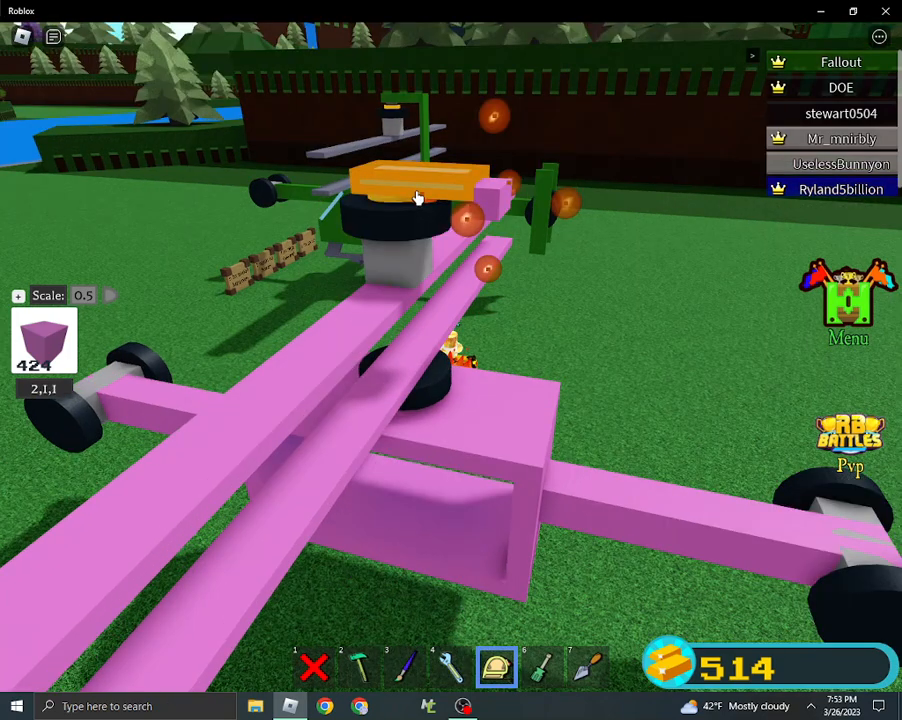
{"action": "left_click", "coordinate": [418, 196]}
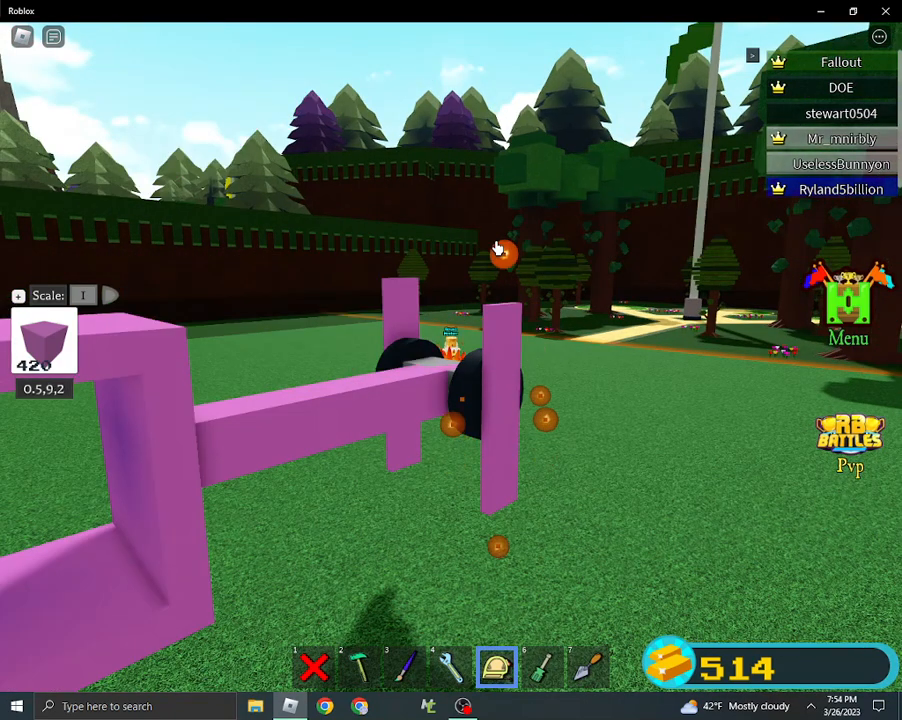
{"action": "left_click", "coordinate": [358, 668]}
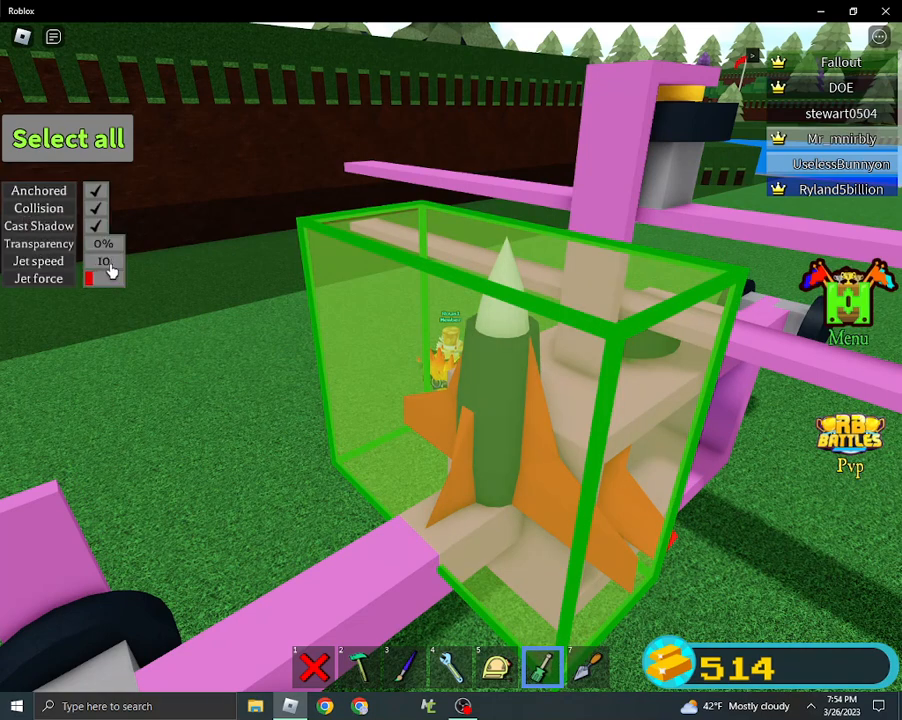
- Adjust the rotor jet turbine's force setting in its properties
{"action": "left_click", "coordinate": [104, 260]}
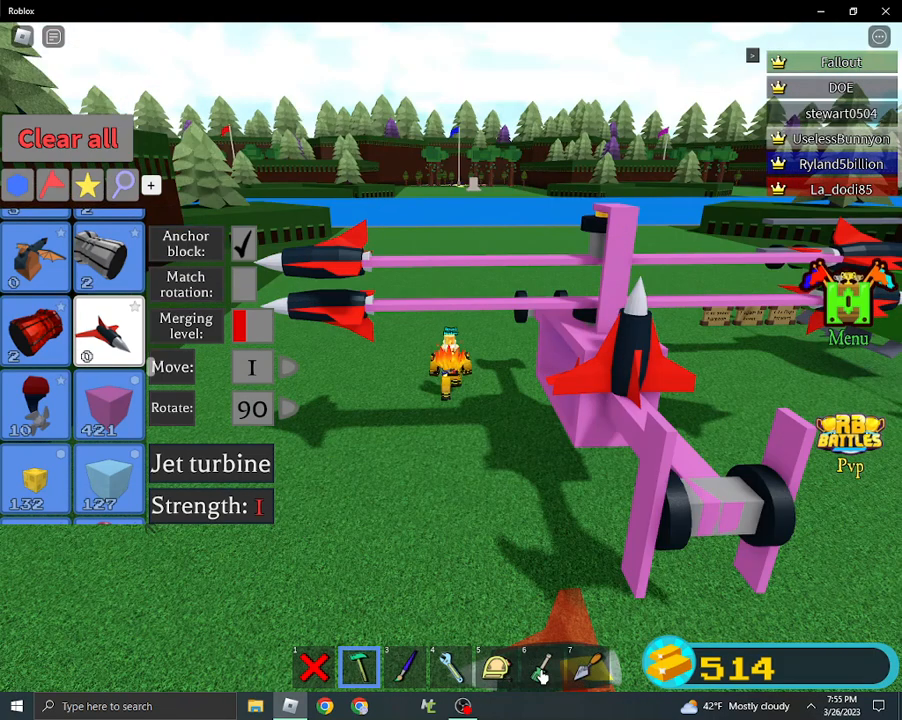
{"action": "key", "text": "Escape"}
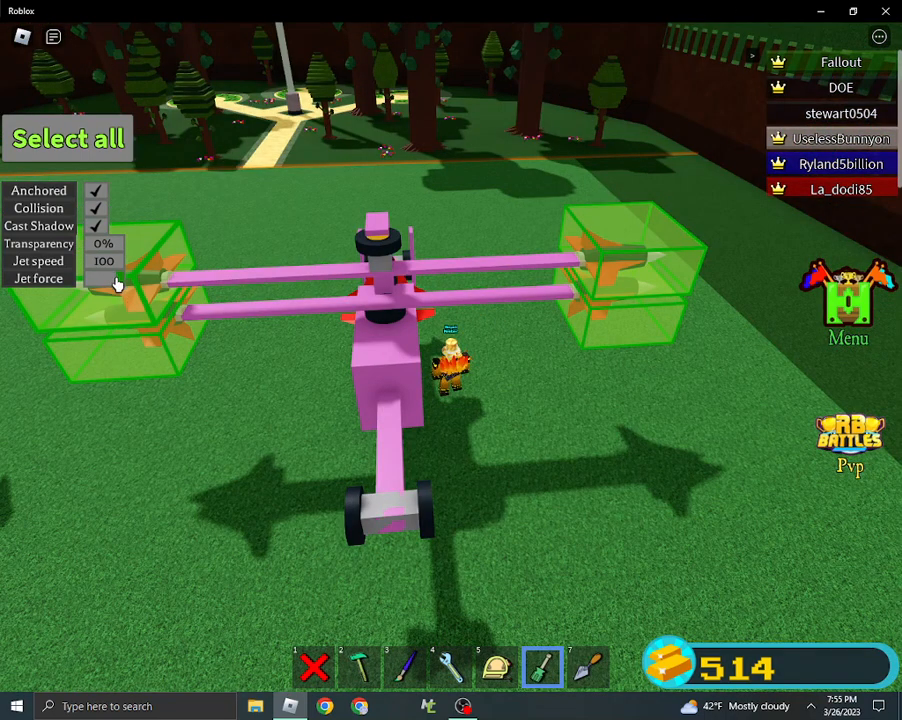
- Set the rotor jet turbines' Jet speed to 100
{"action": "left_click", "coordinate": [104, 260]}
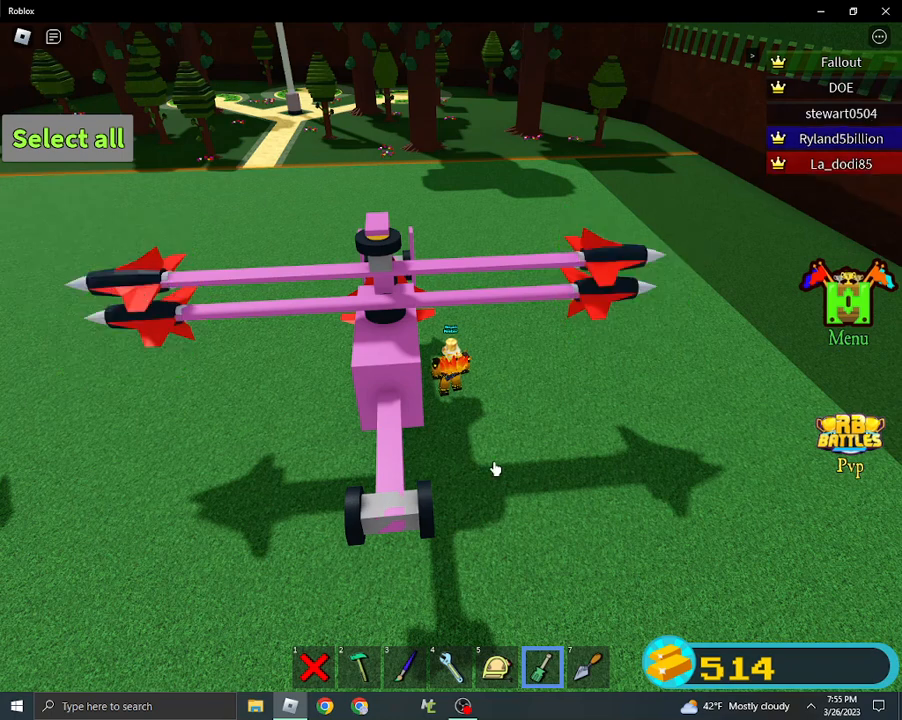
{"action": "mouse_move", "coordinate": [512, 512]}
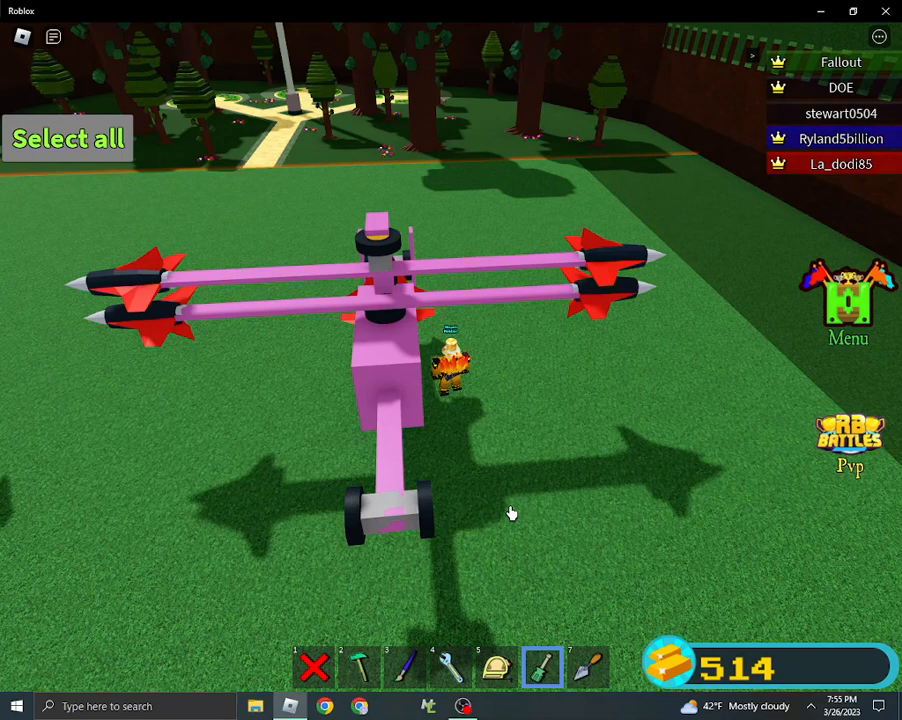
{"action": "mouse_move", "coordinate": [608, 496]}
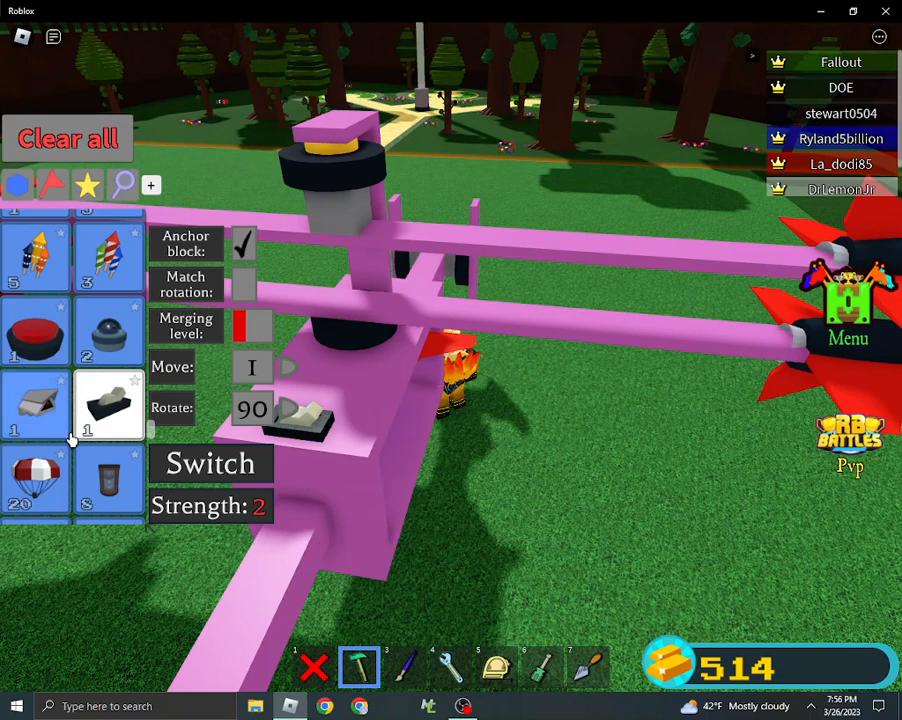
- Place the switch on the body and the pilot seat inside the pink cockpit
{"action": "left_click", "coordinate": [108, 482]}
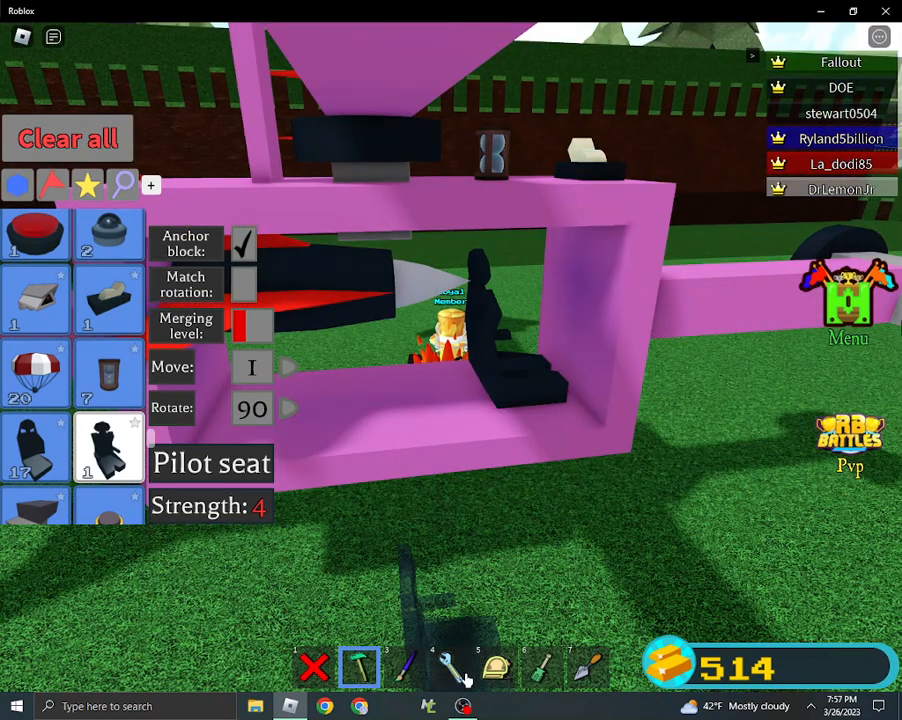
{"action": "left_click", "coordinate": [448, 666]}
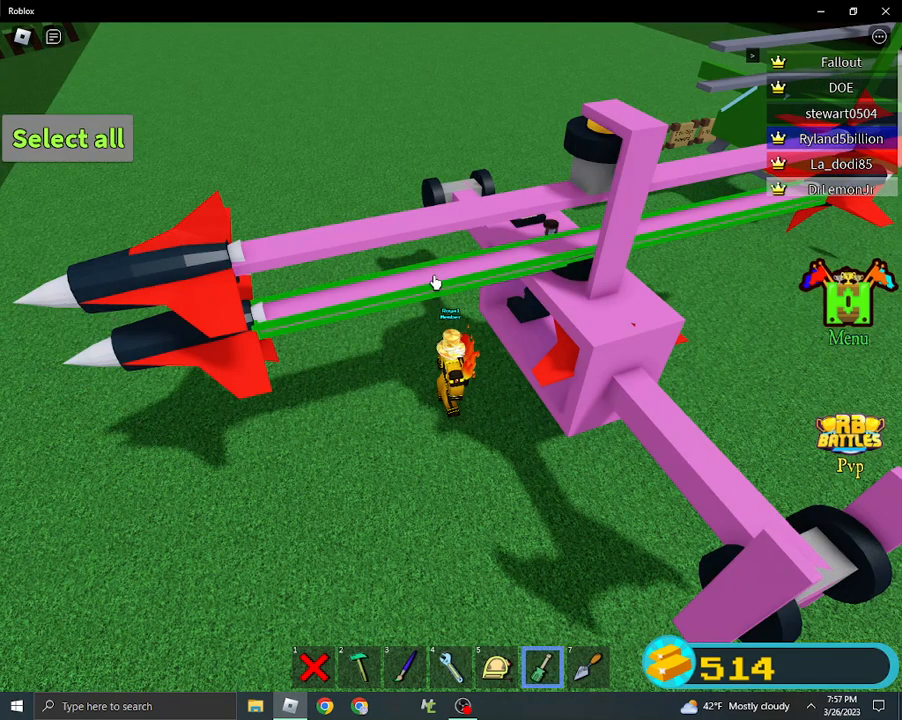
- Select the long rotor arm block before leaving build mode
{"action": "left_click", "coordinate": [68, 138]}
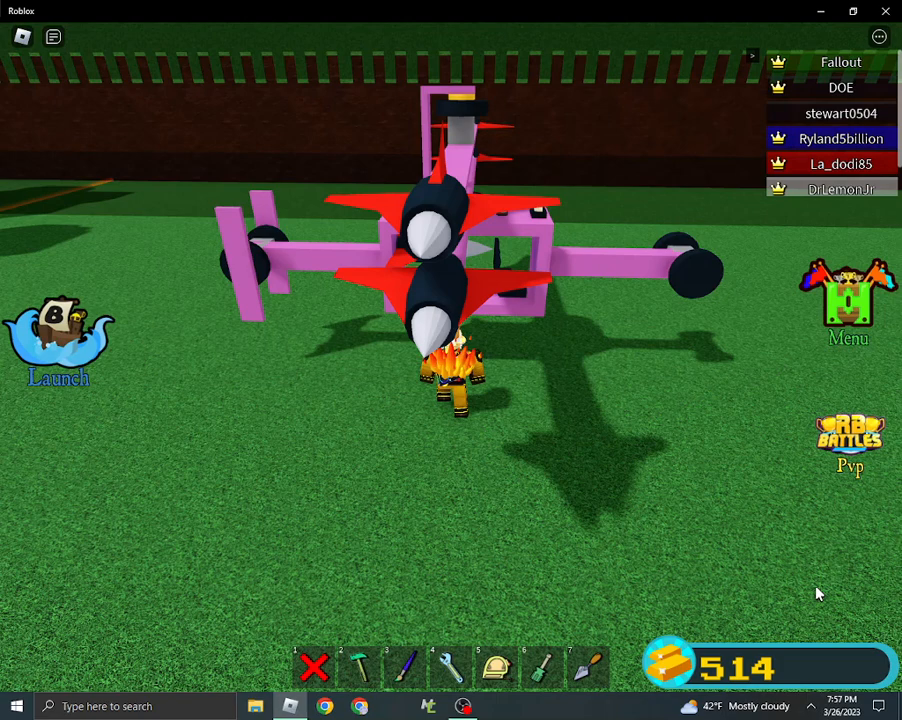
- Launch the pink helicopter and test-fly it with the rotor jets spinning
{"action": "left_click", "coordinate": [542, 668]}
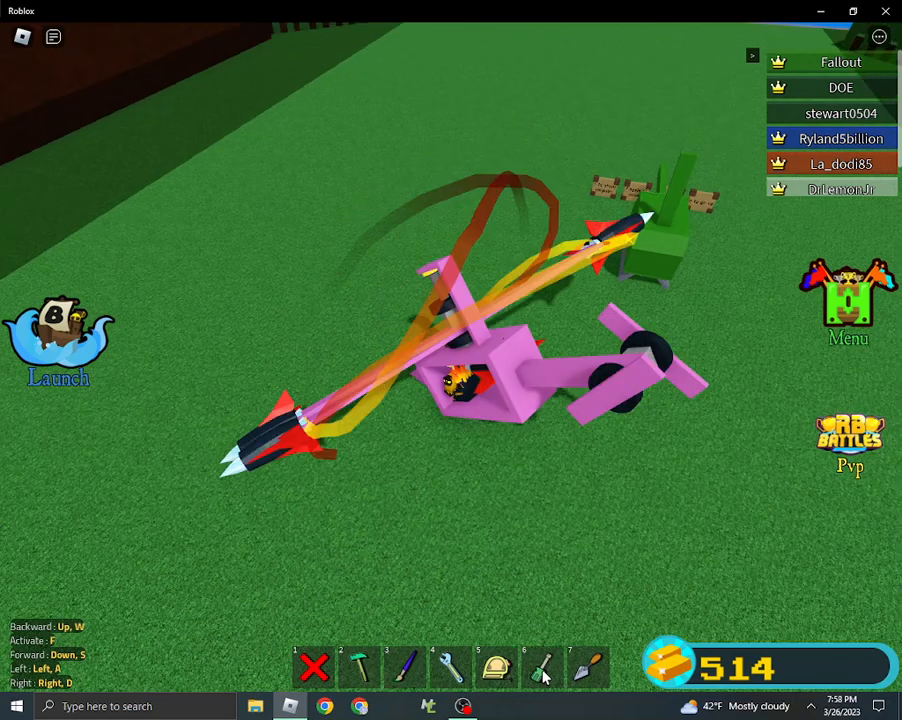
{"action": "left_click", "coordinate": [544, 668]}
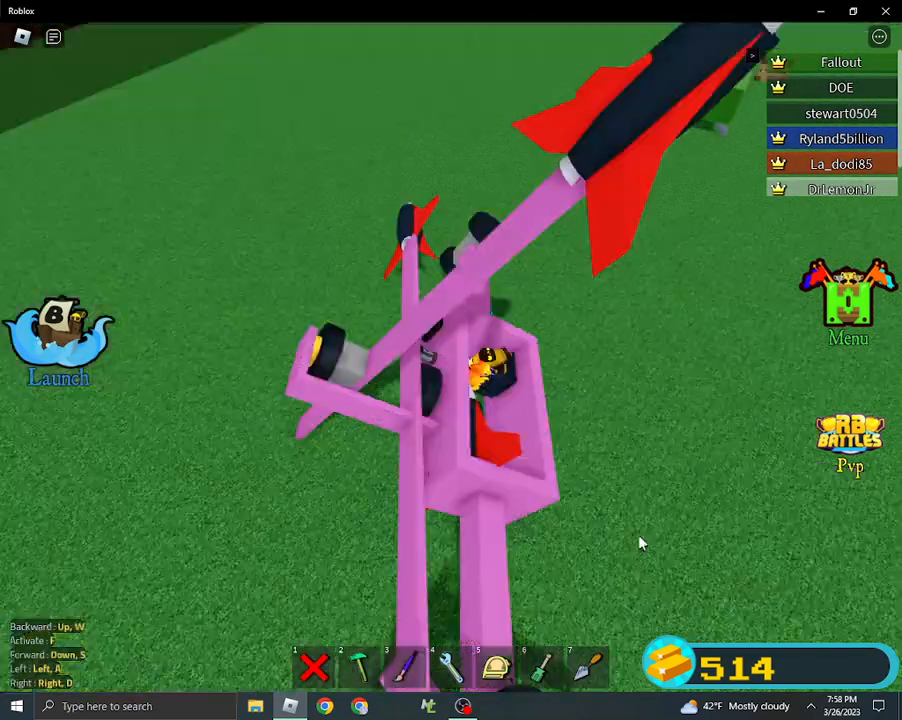
{"action": "left_click", "coordinate": [542, 668]}
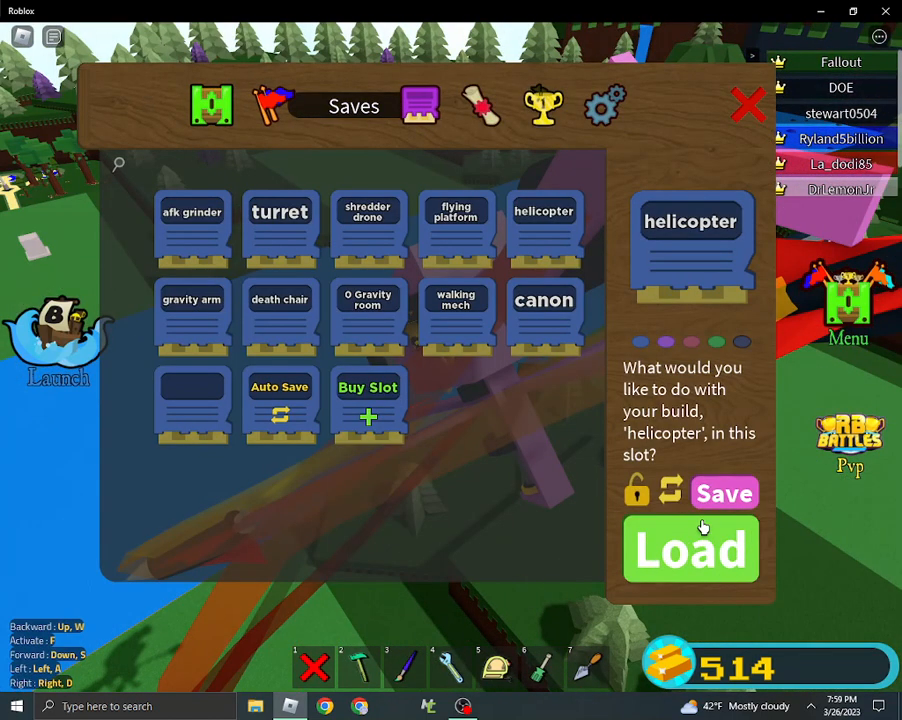
- Save the build to the 'helicopter' save slot
{"action": "left_click", "coordinate": [690, 548]}
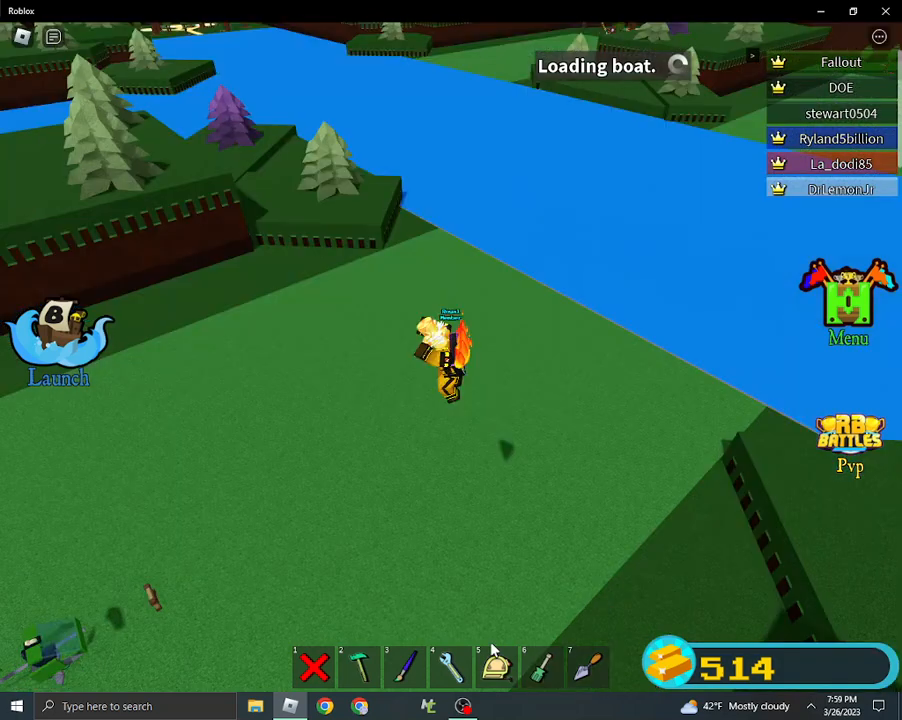